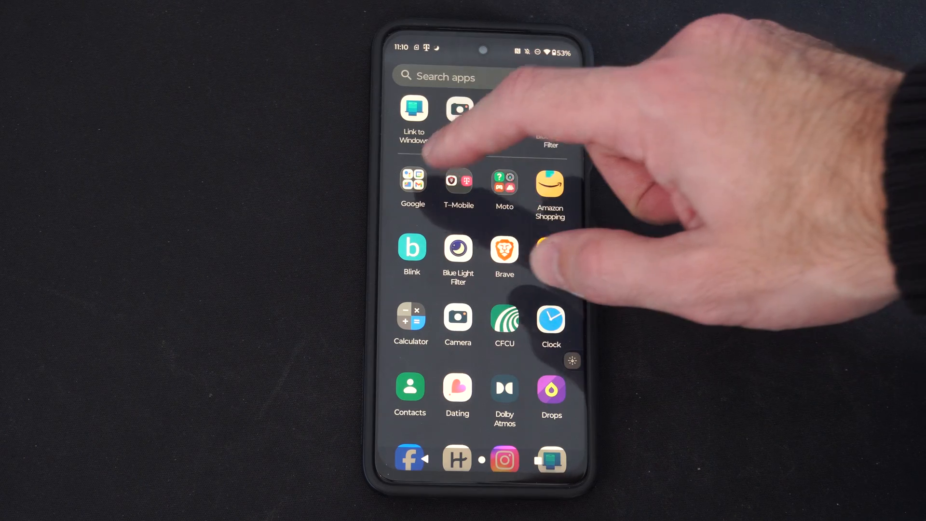
- Launch the Files by Google app from the app drawer to show its storage categories
click(412, 188)
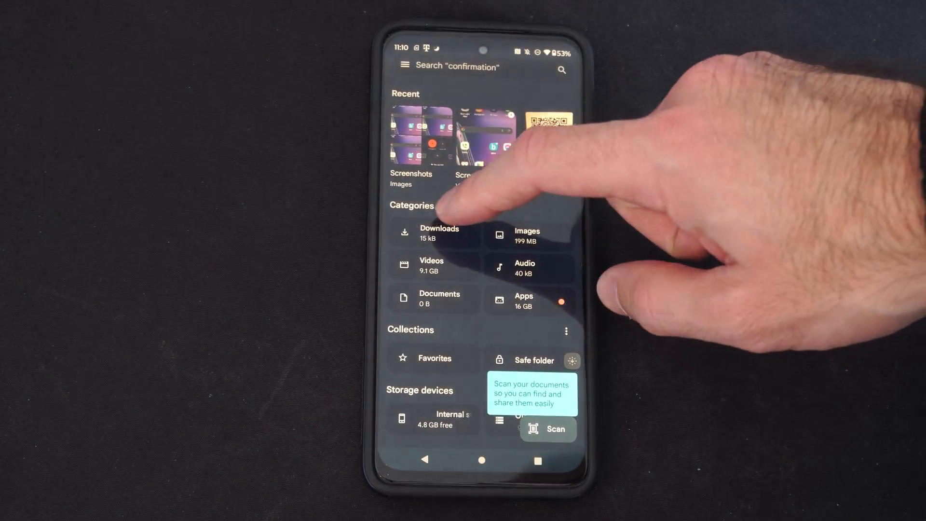
click(434, 235)
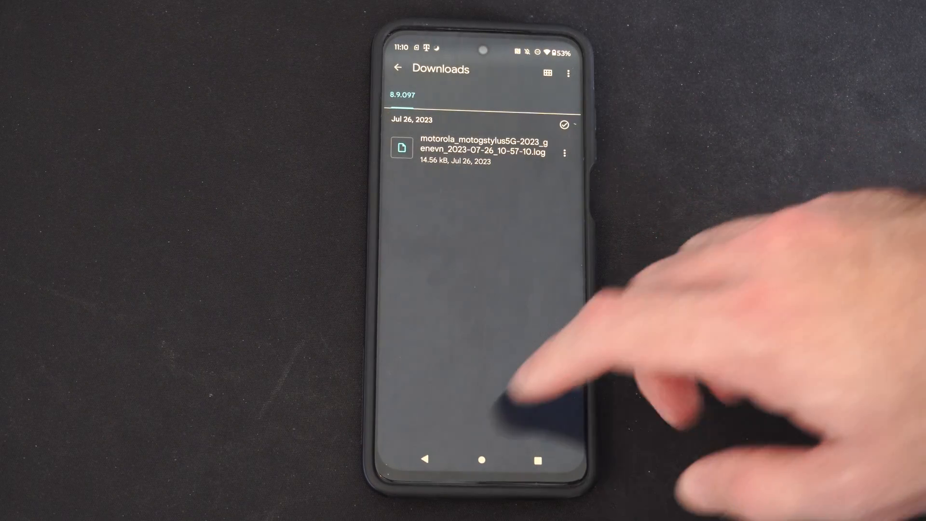
click(398, 68)
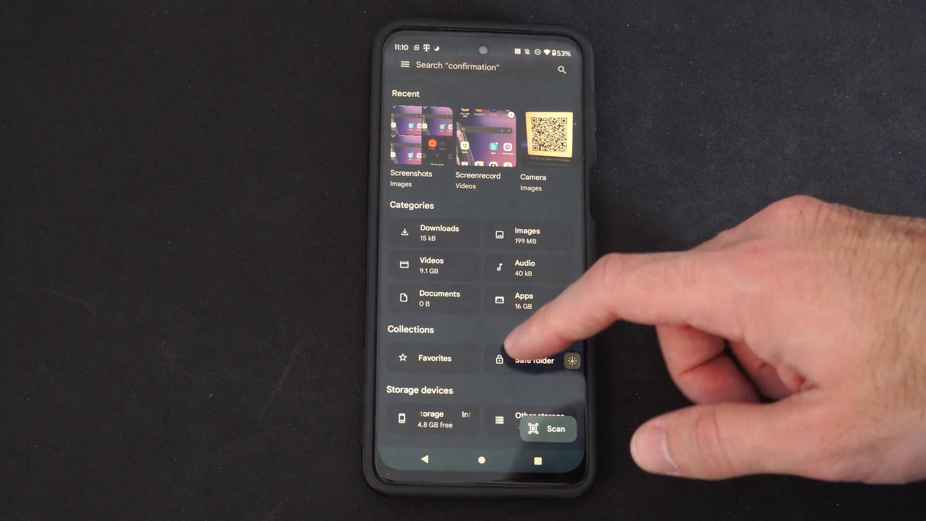